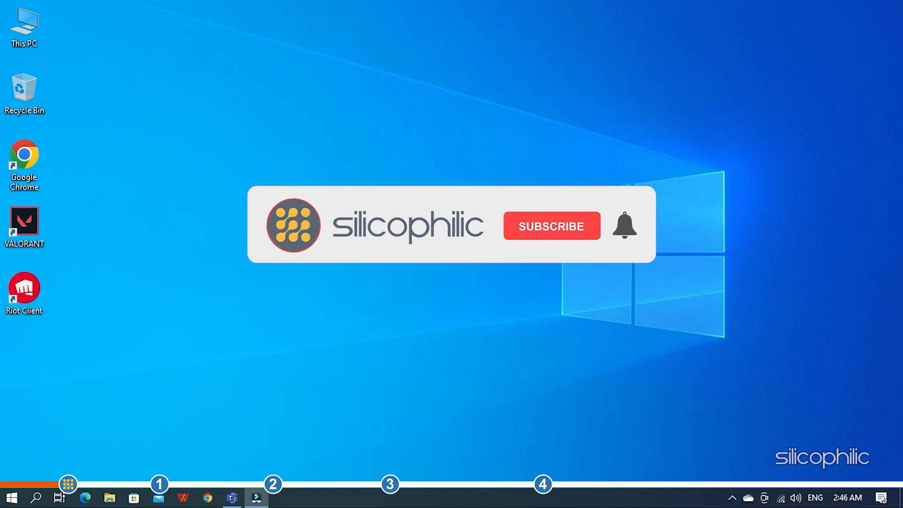
Reach the VALORANT game settings in Riot Client from the profile menu.
left_click(551, 225)
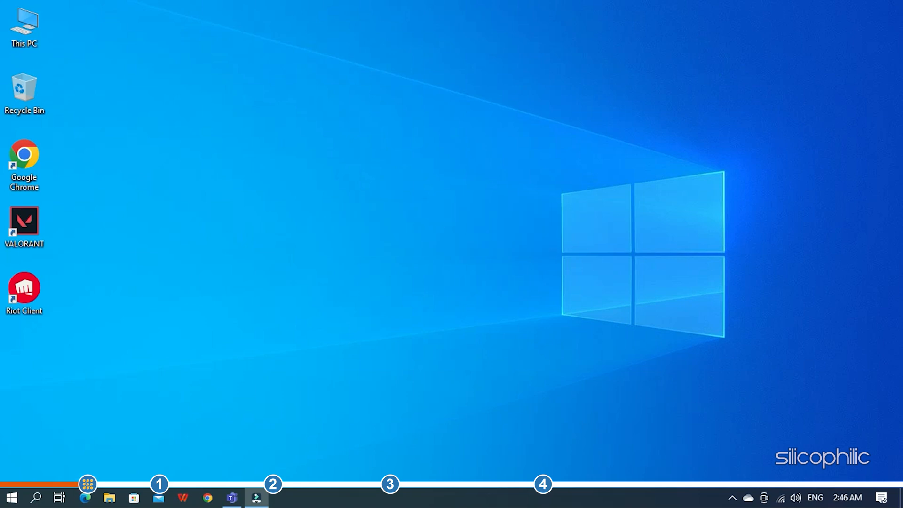
mouse_move(88, 482)
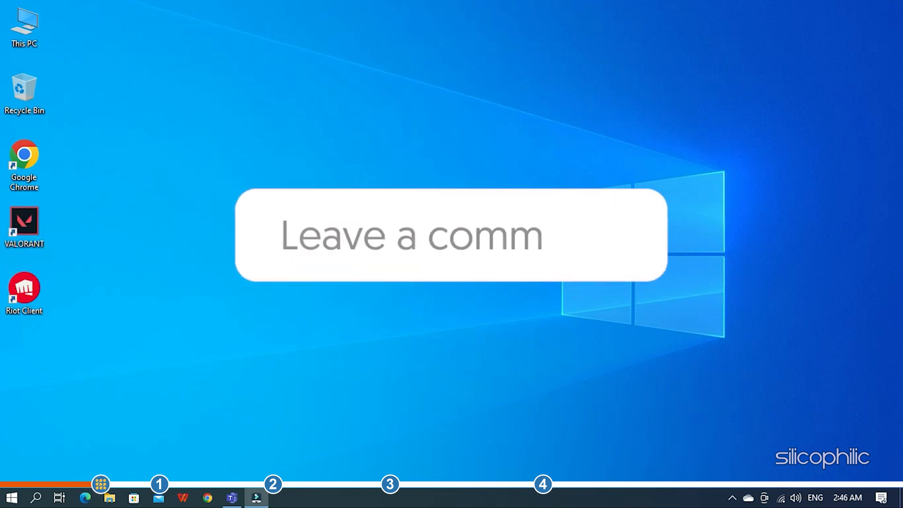
type("en")
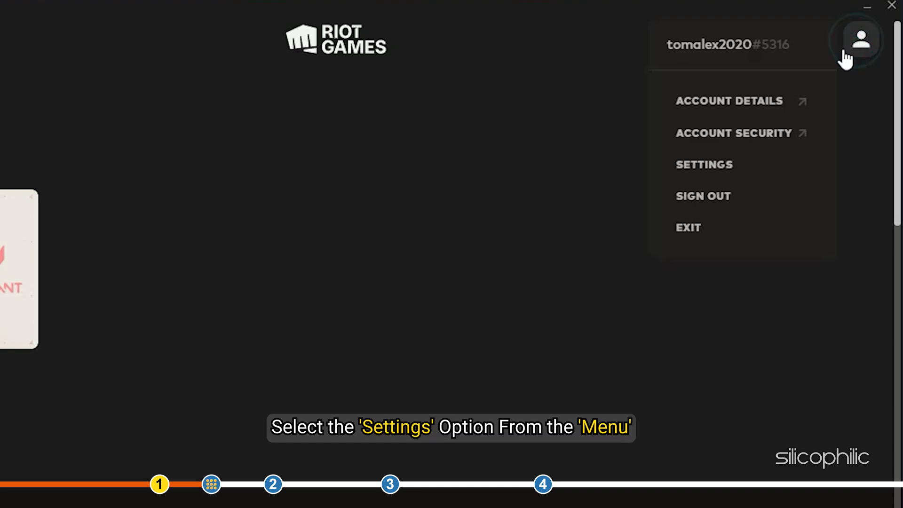
mouse_move(750, 155)
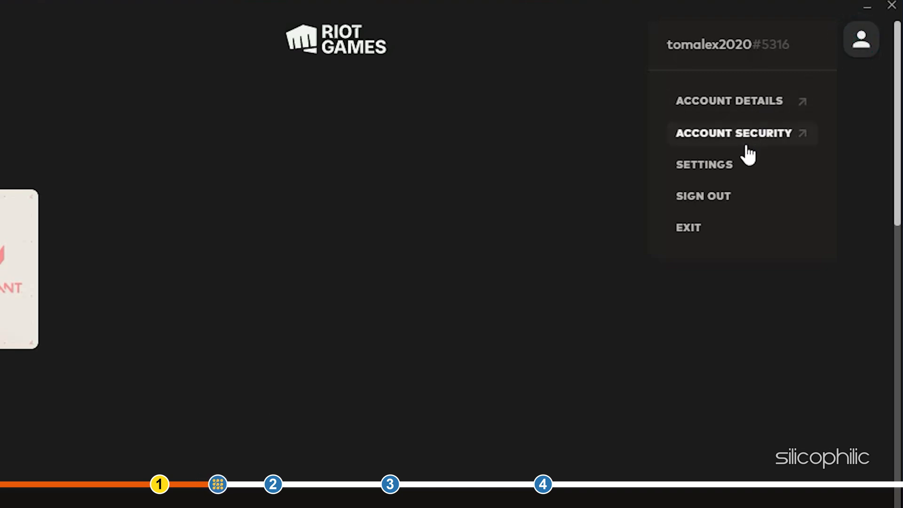
left_click(705, 164)
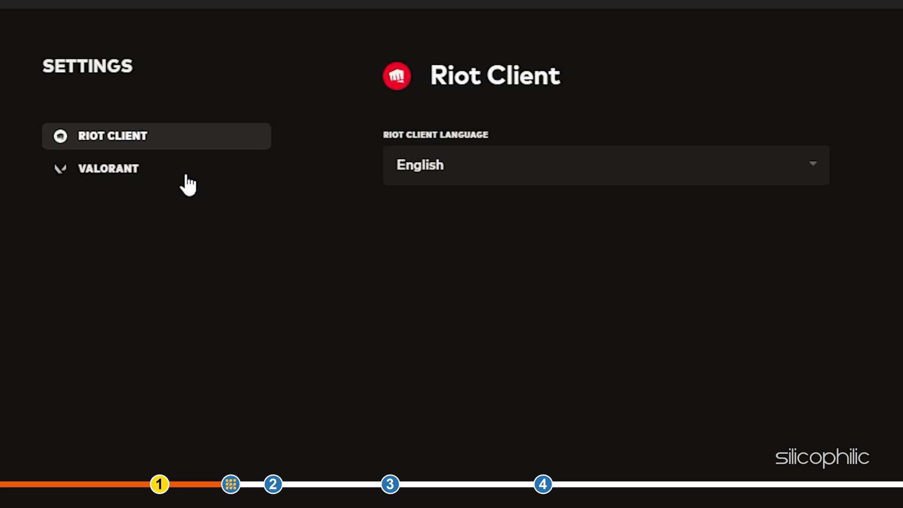
left_click(108, 168)
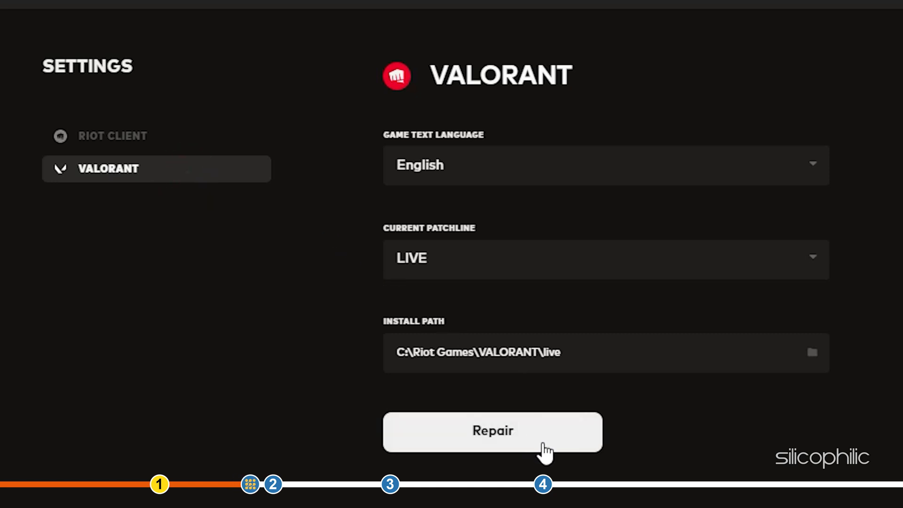
Run Repair on VALORANT and acknowledge the game-is-up-to-date notice.
left_click(493, 430)
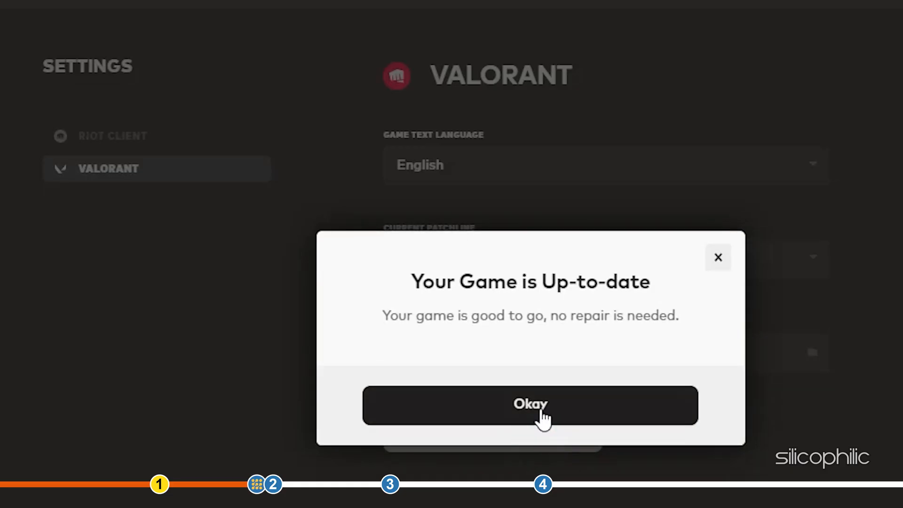
left_click(530, 404)
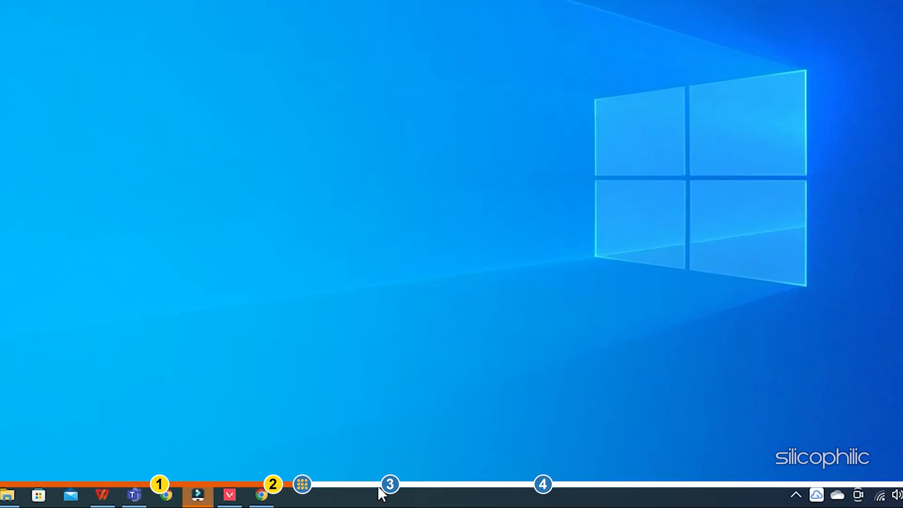
Launch Task Manager from the taskbar and show the Details process list.
right_click(380, 493)
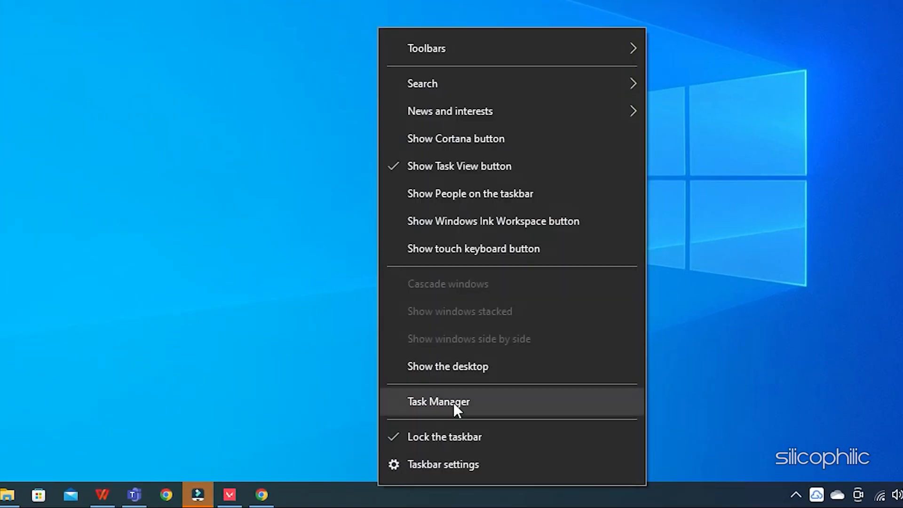
left_click(438, 401)
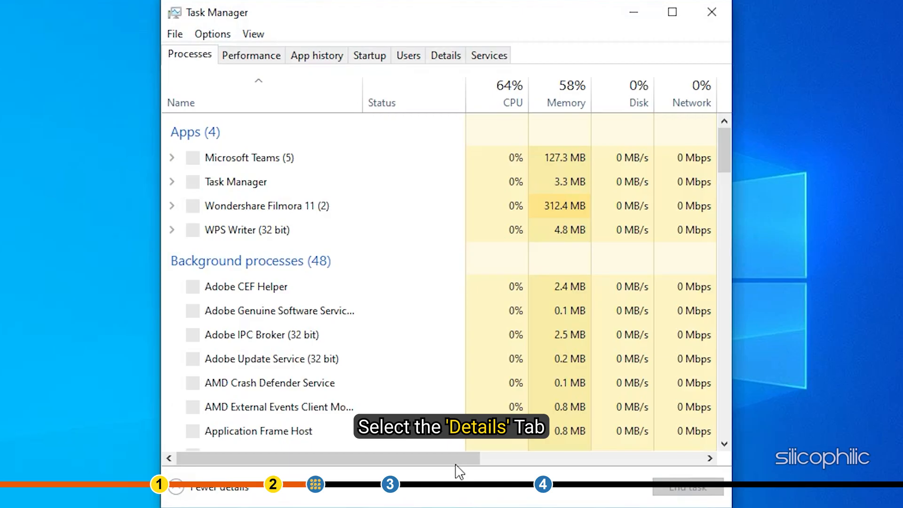
left_click(445, 55)
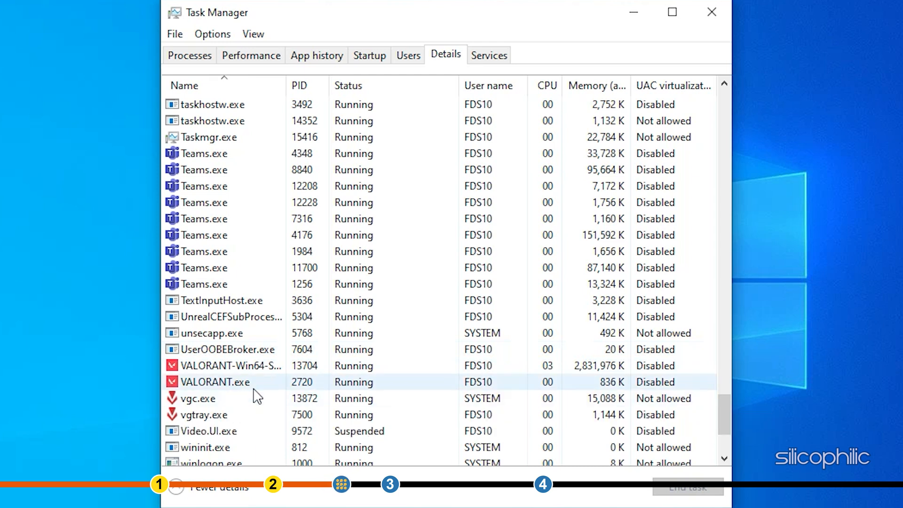
Set VALORANT.exe priority to High and close Task Manager.
right_click(215, 382)
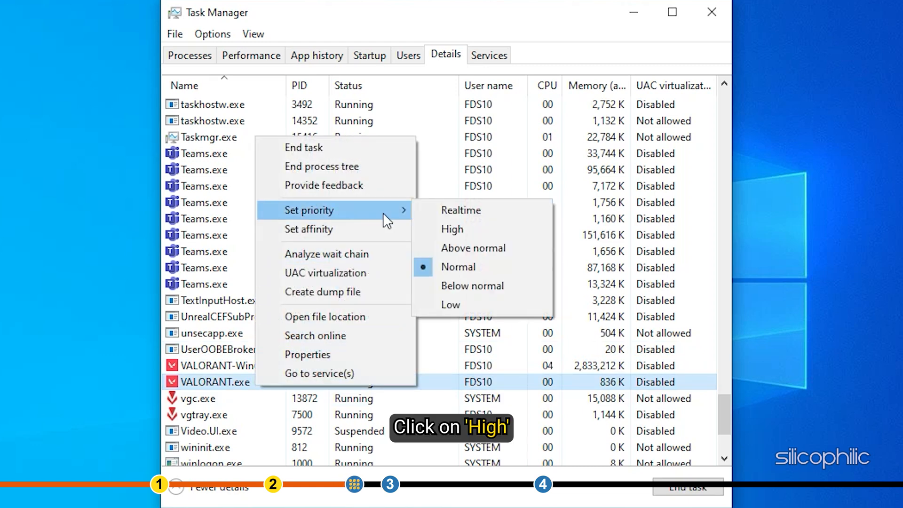
mouse_move(433, 235)
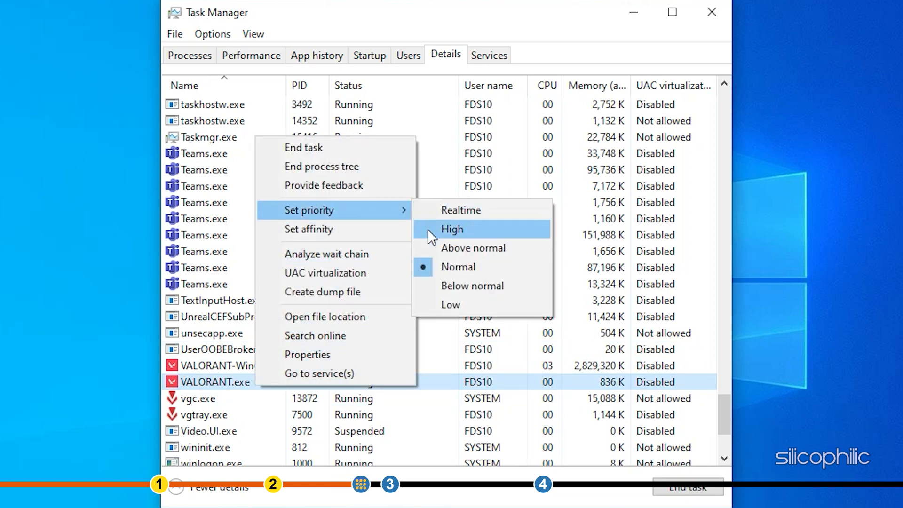
left_click(452, 229)
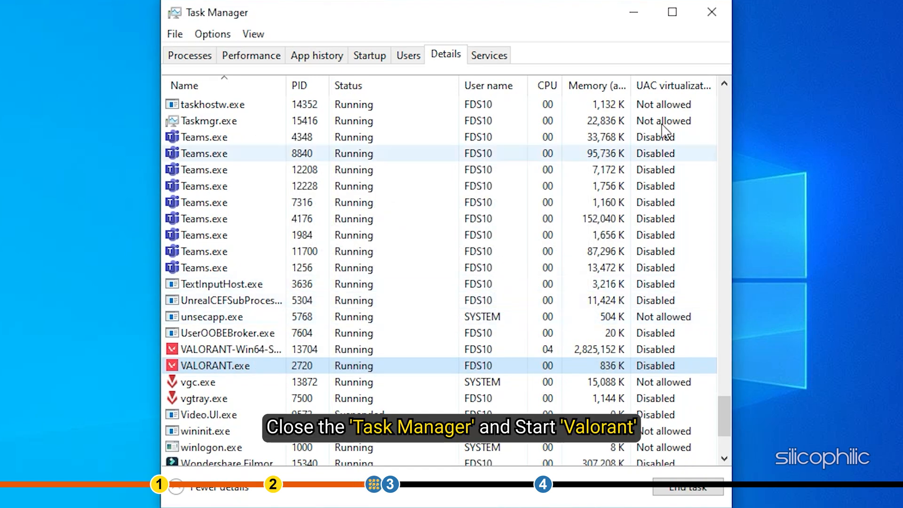
mouse_move(711, 15)
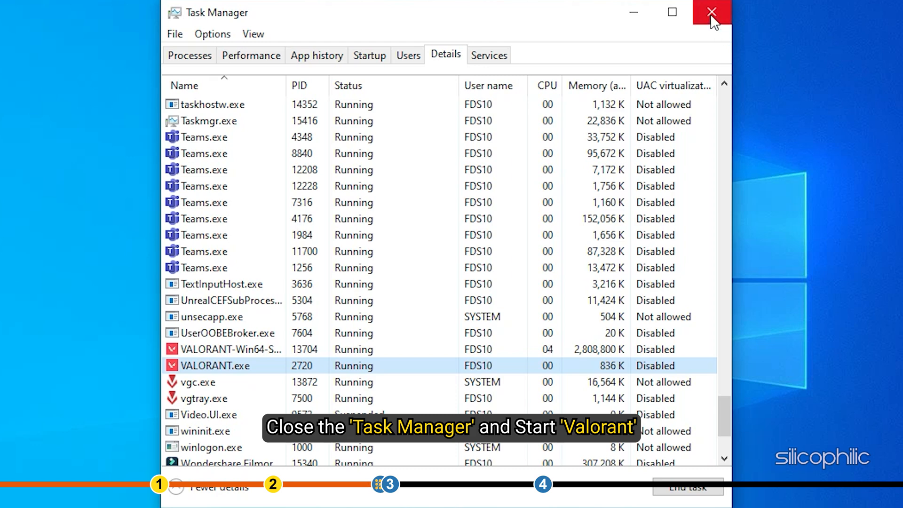
left_click(707, 14)
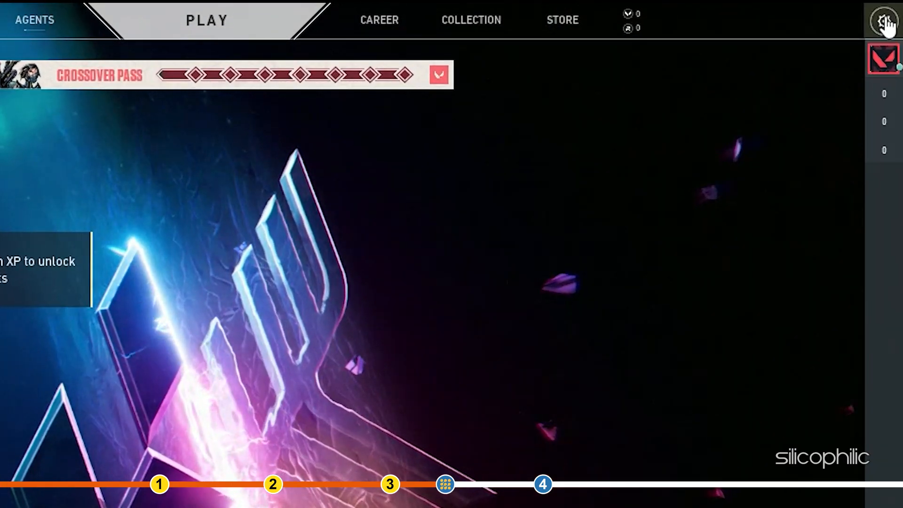
Reach the Graphics Quality options under VALORANT's Video settings.
left_click(886, 17)
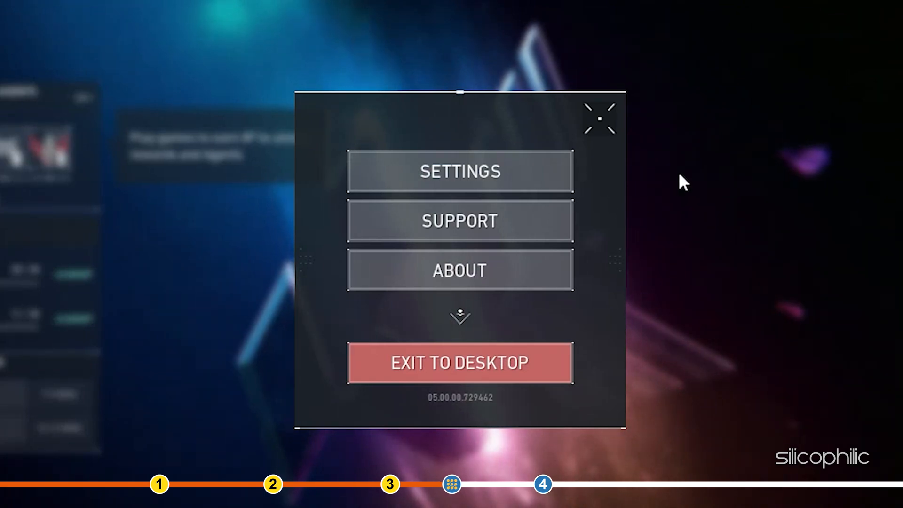
left_click(461, 171)
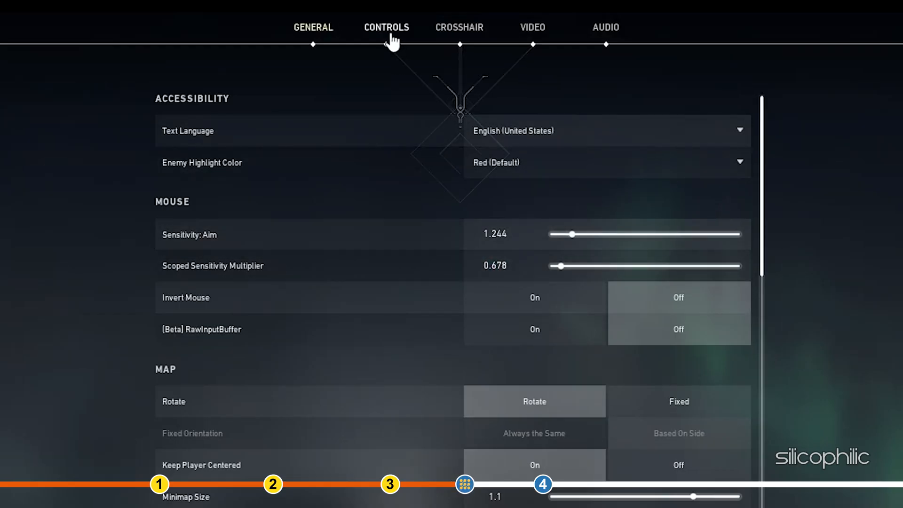
left_click(460, 26)
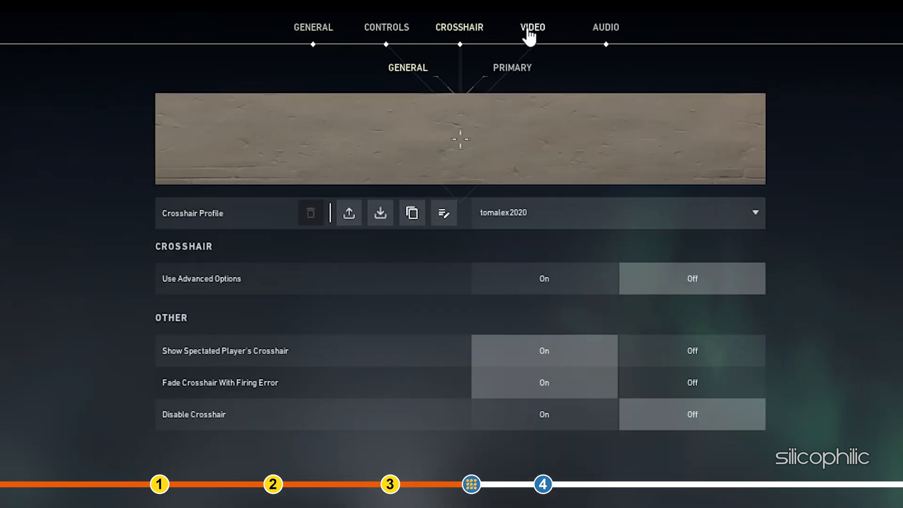
left_click(531, 28)
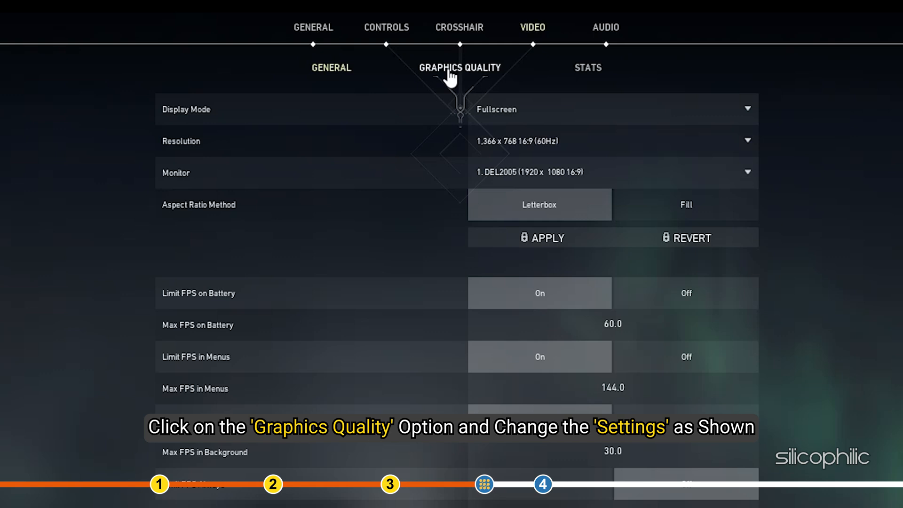
left_click(456, 68)
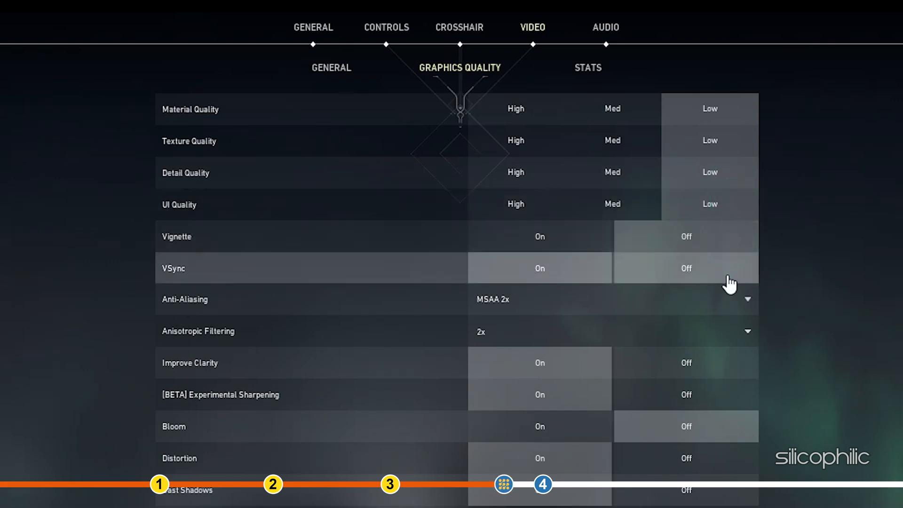
Lower anisotropic filtering and graphics quality, then leave the settings.
left_click(742, 329)
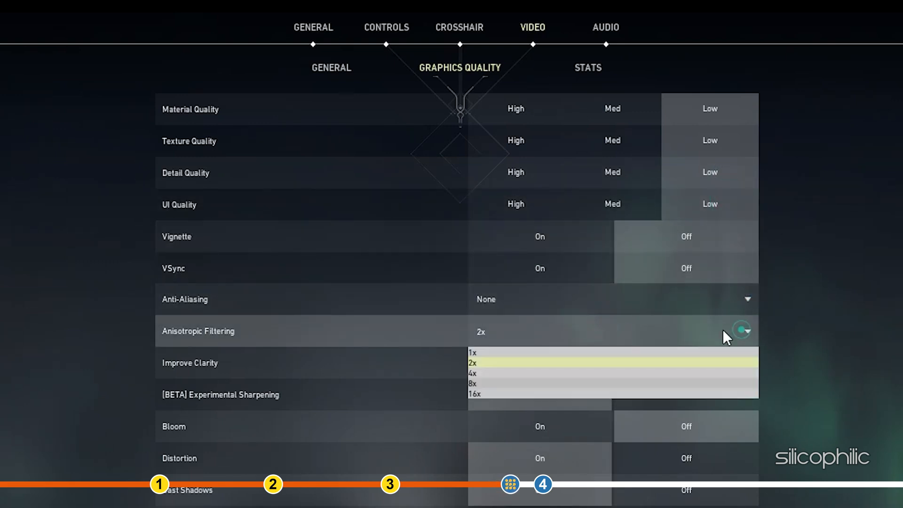
left_click(472, 353)
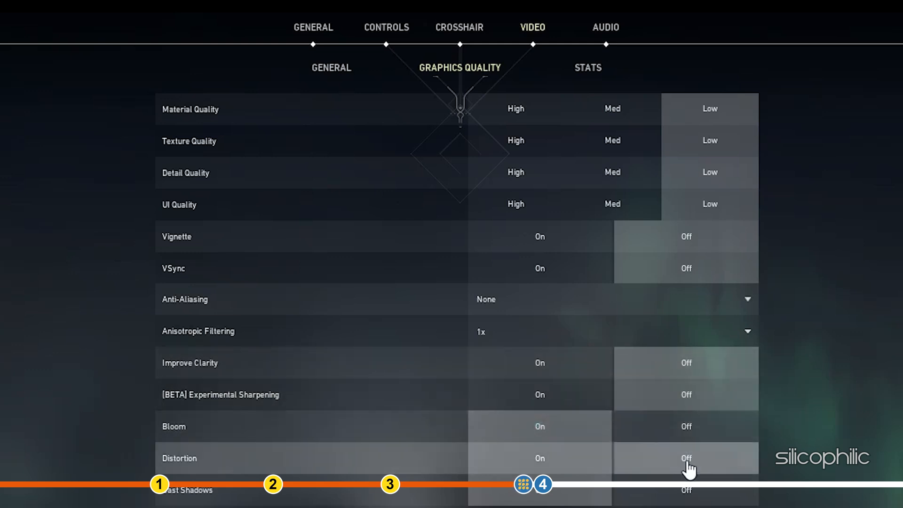
scroll("down", 3)
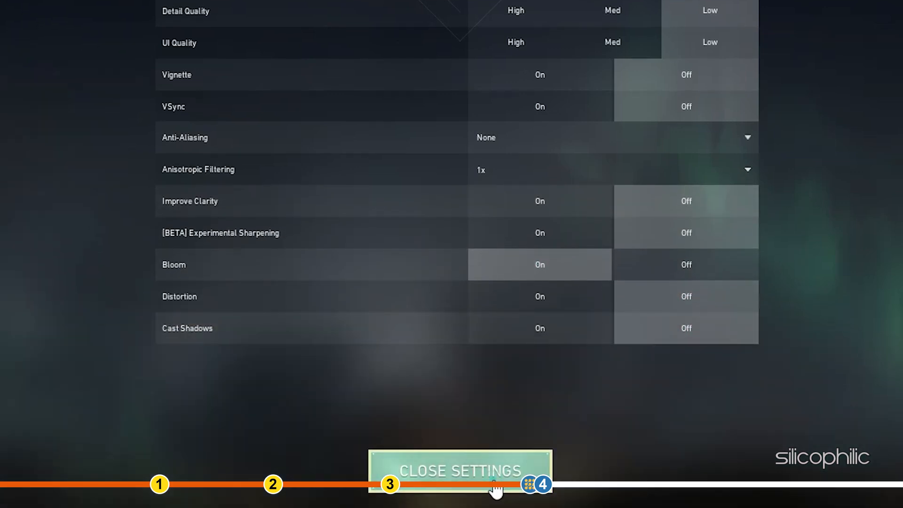
left_click(459, 470)
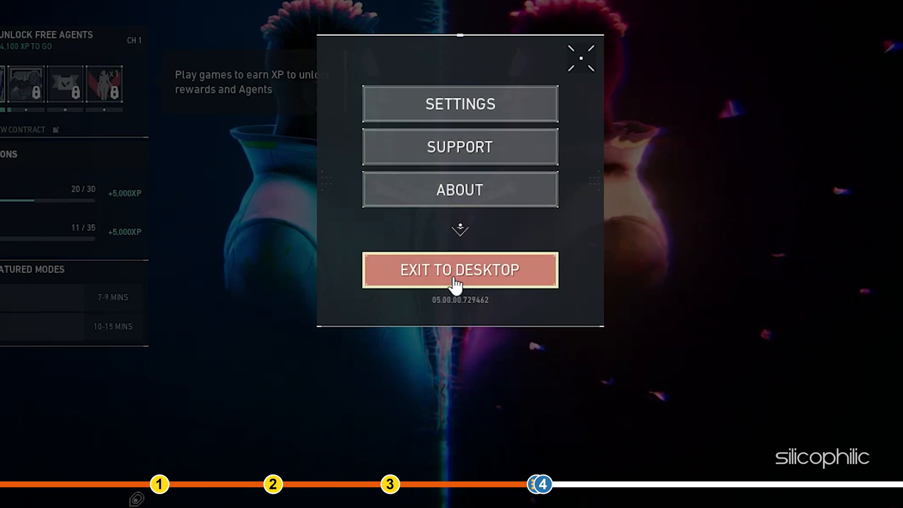
Exit VALORANT to the Windows desktop.
left_click(459, 269)
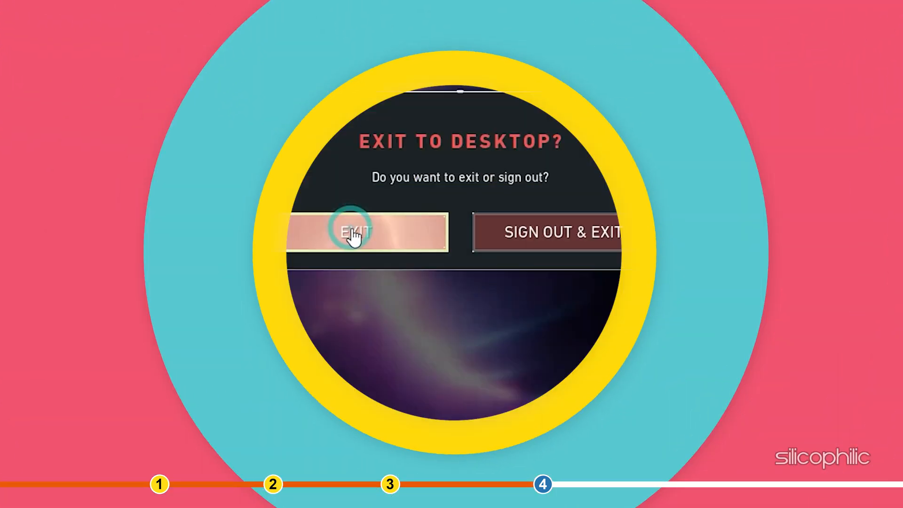
left_click(352, 231)
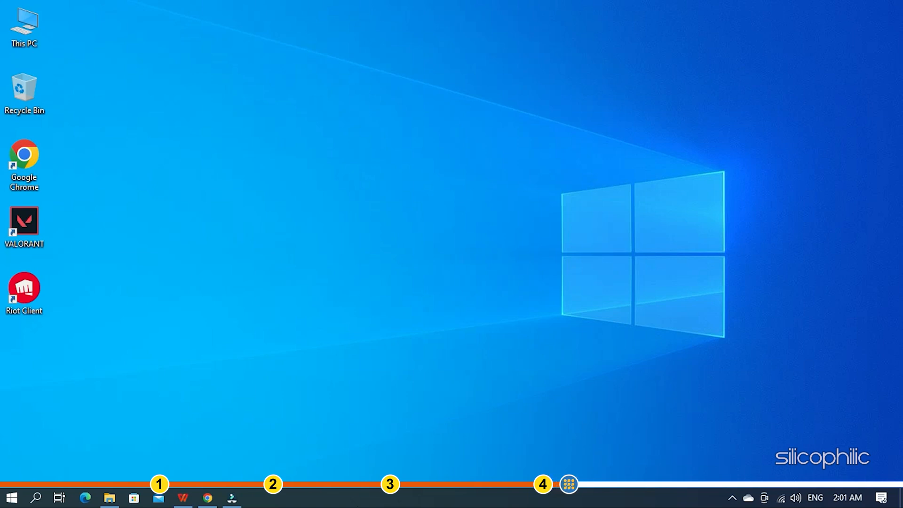
Launch Programs and Features by running appwiz.cpl from the Run dialog.
key("Win+R")
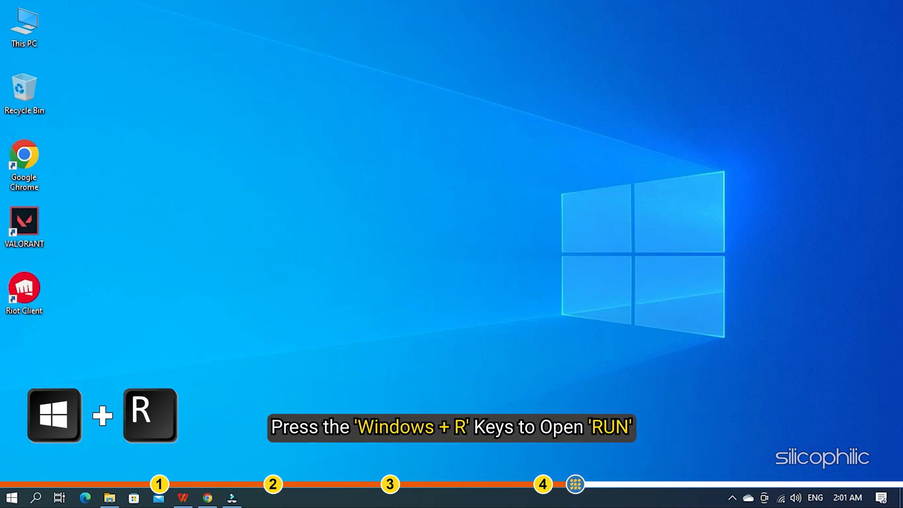
key("Win+R")
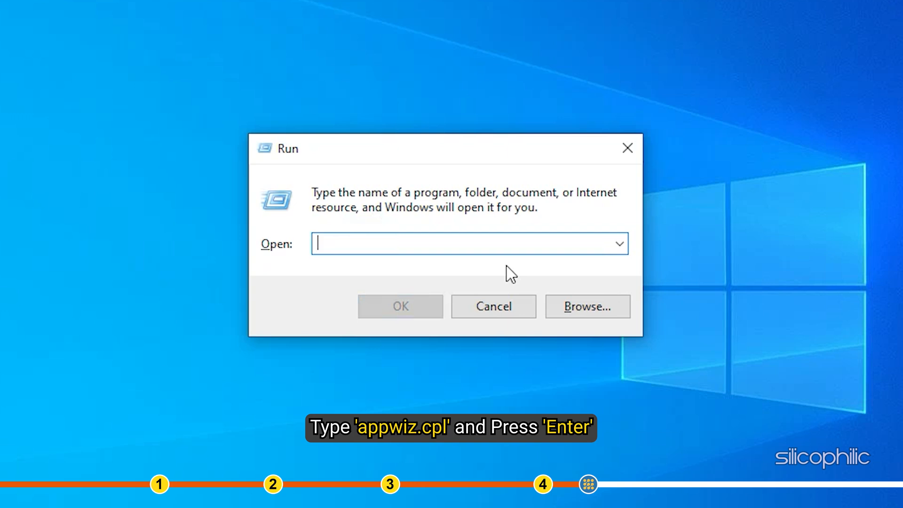
type("a")
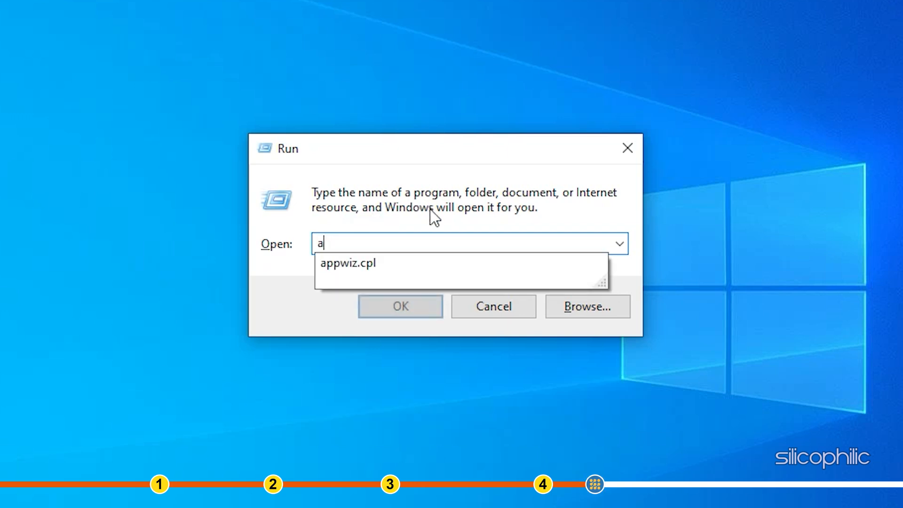
left_click(348, 263)
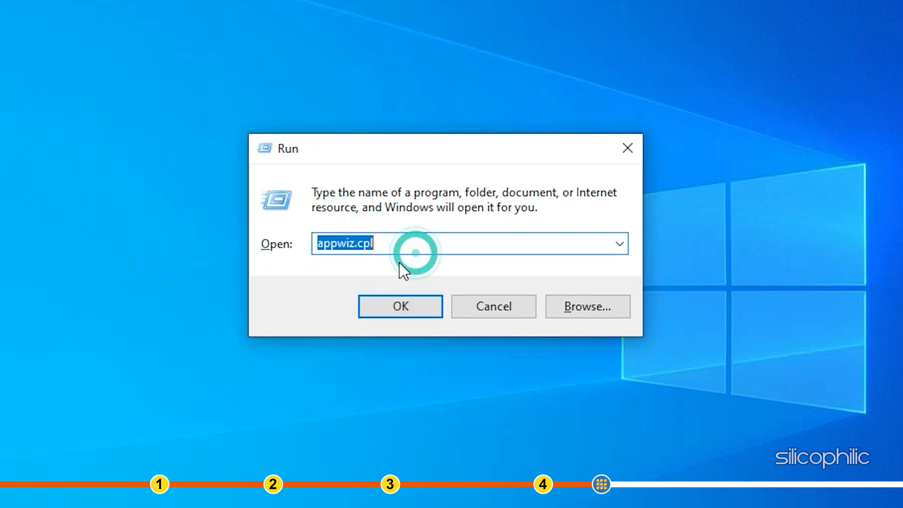
left_click(400, 306)
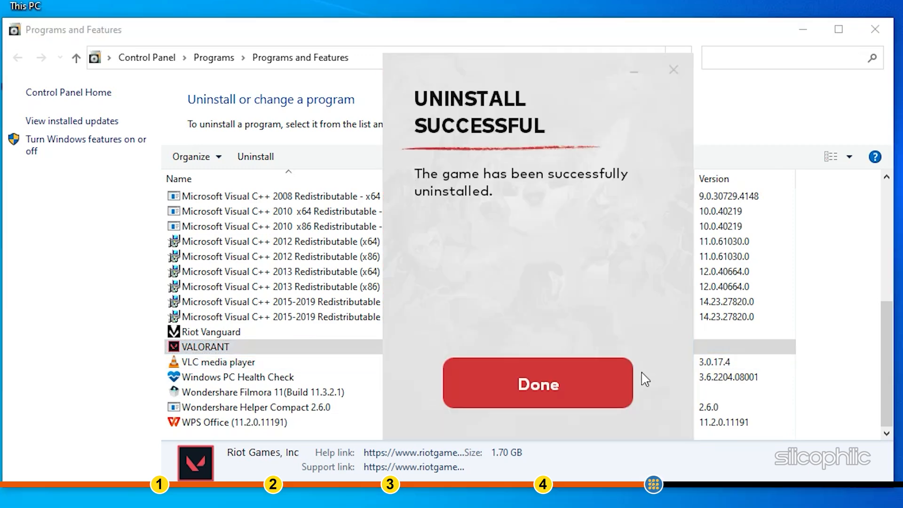
Uninstall VALORANT and dismiss the uninstall success notice.
left_click(538, 385)
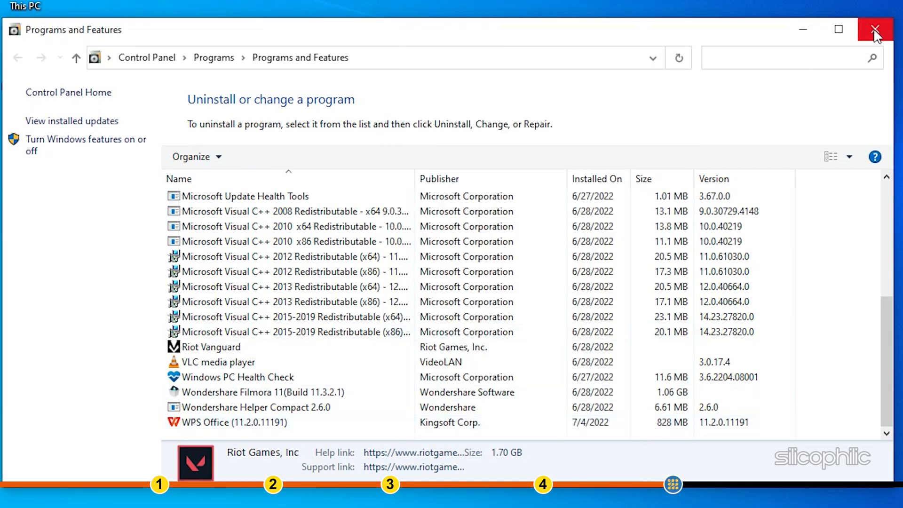
Close Programs and Features and run 'temp' to reach the Windows Temp folder.
left_click(874, 27)
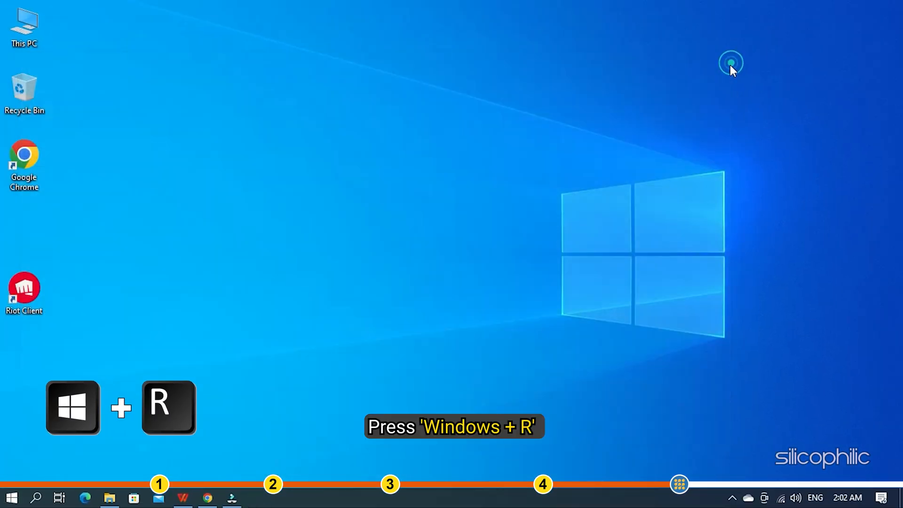
key("Win+r")
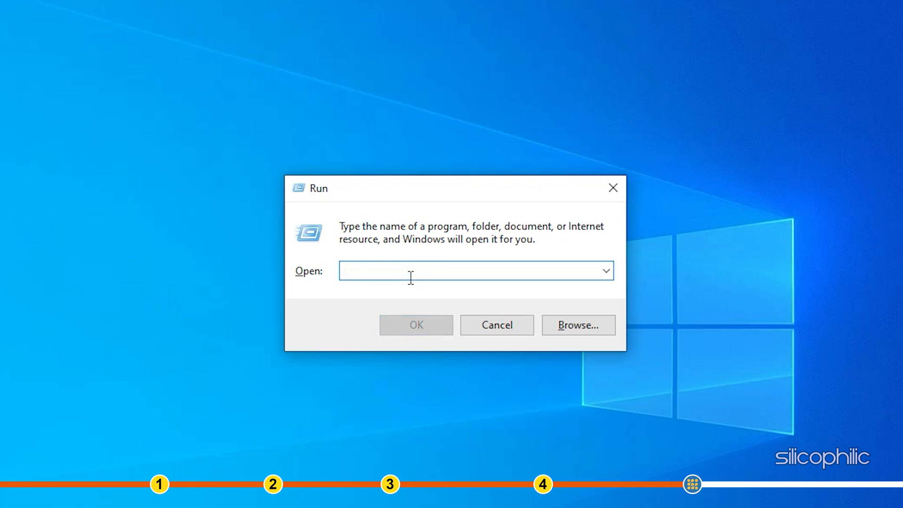
type("t")
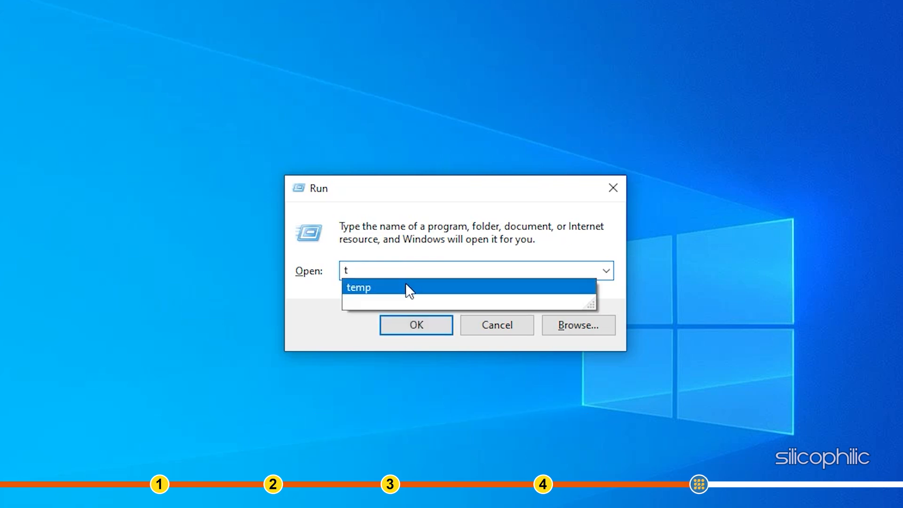
left_click(415, 324)
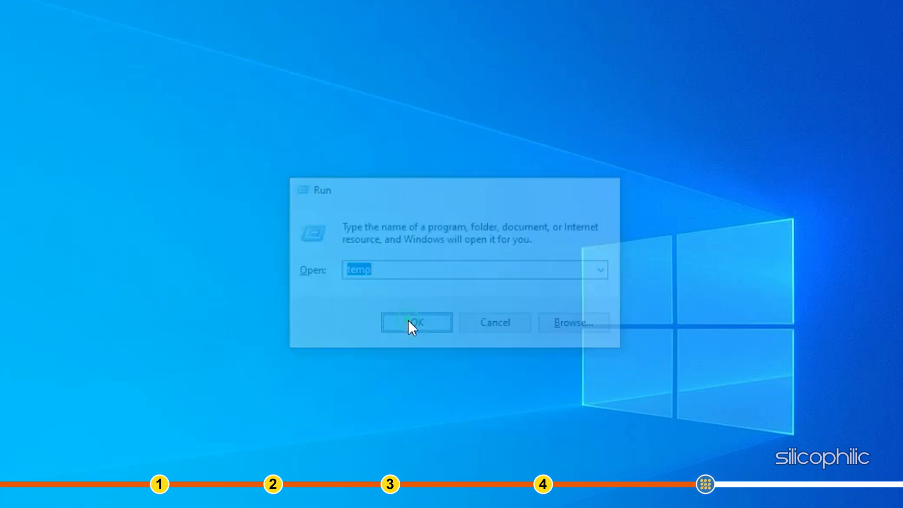
left_click(416, 322)
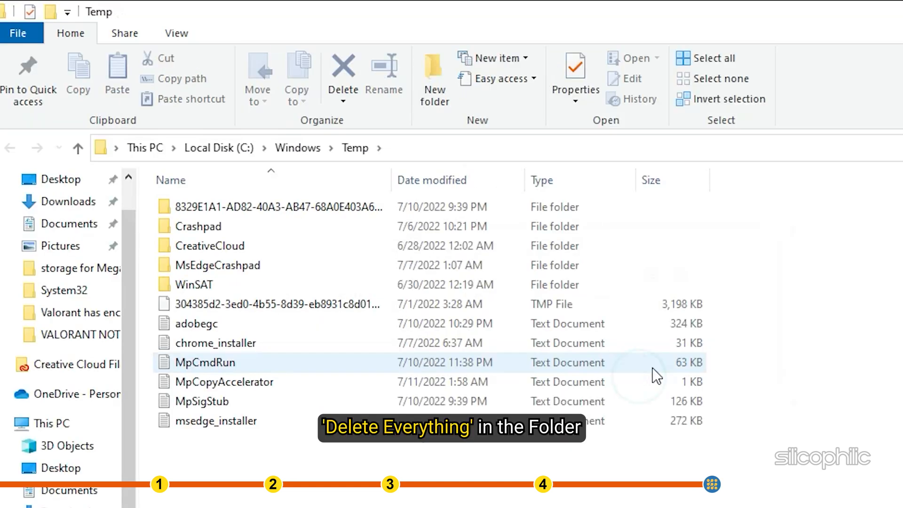
Select all Temp folder contents and delete them with administrator permission.
key("ctrl+a")
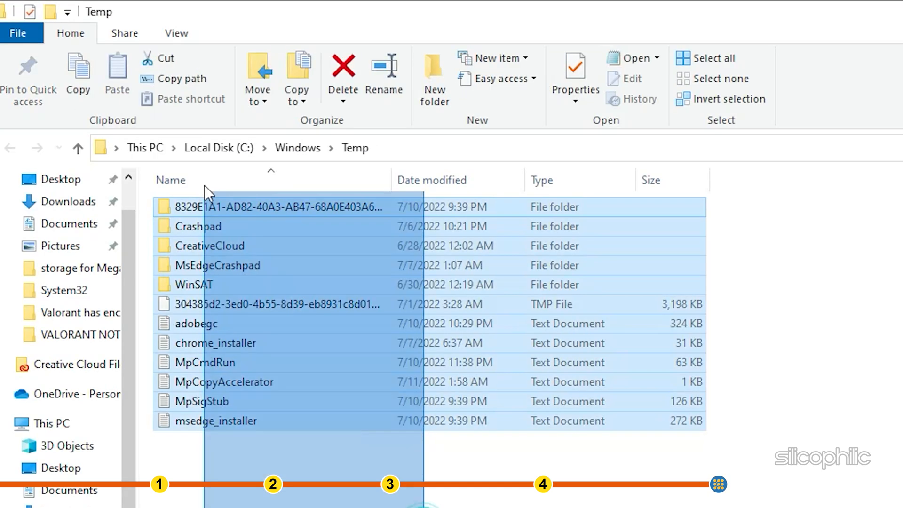
left_click(343, 66)
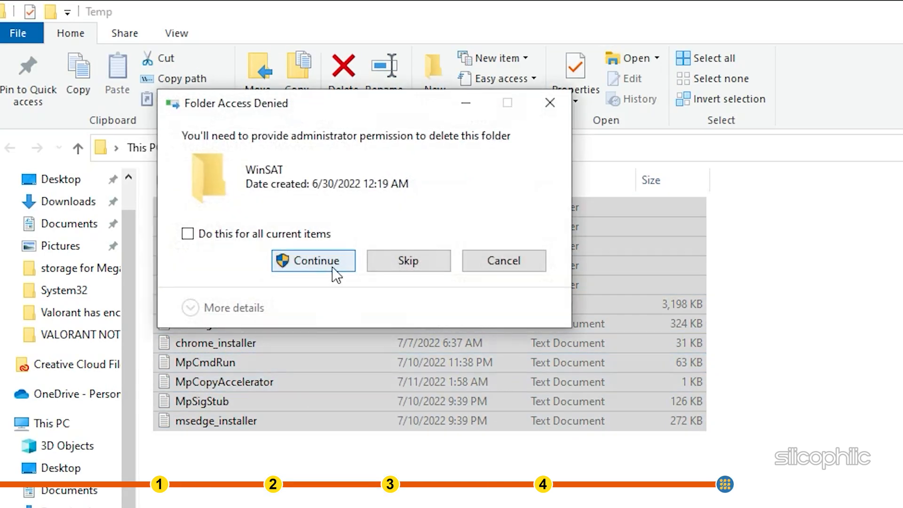
left_click(312, 261)
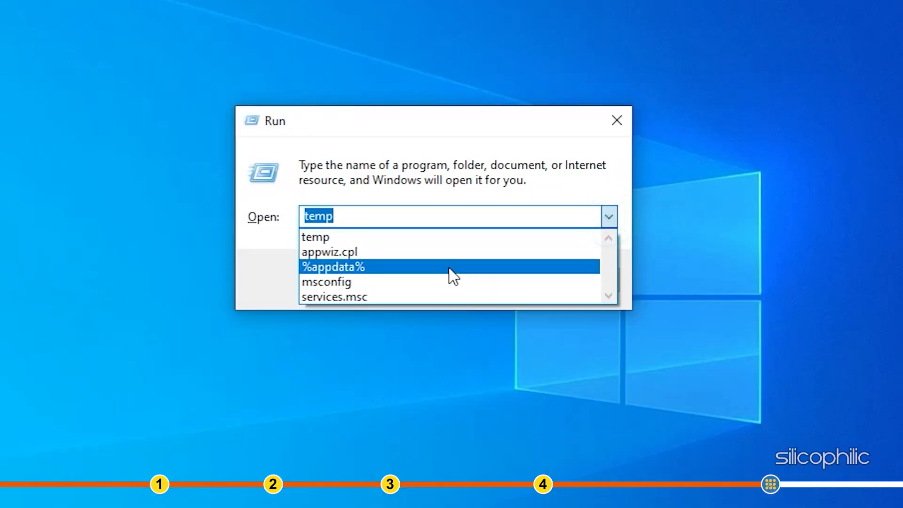
Run %appdata% from the Run dialog's suggestions.
left_click(333, 267)
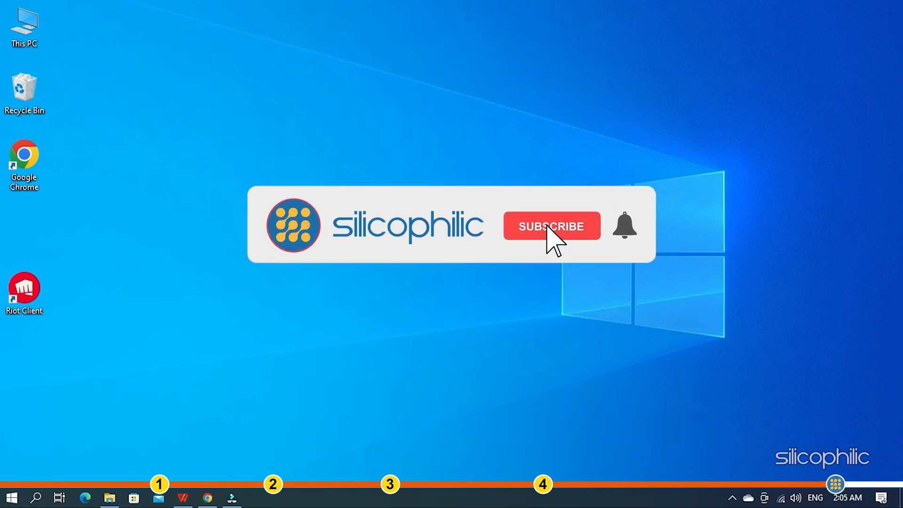
left_click(551, 226)
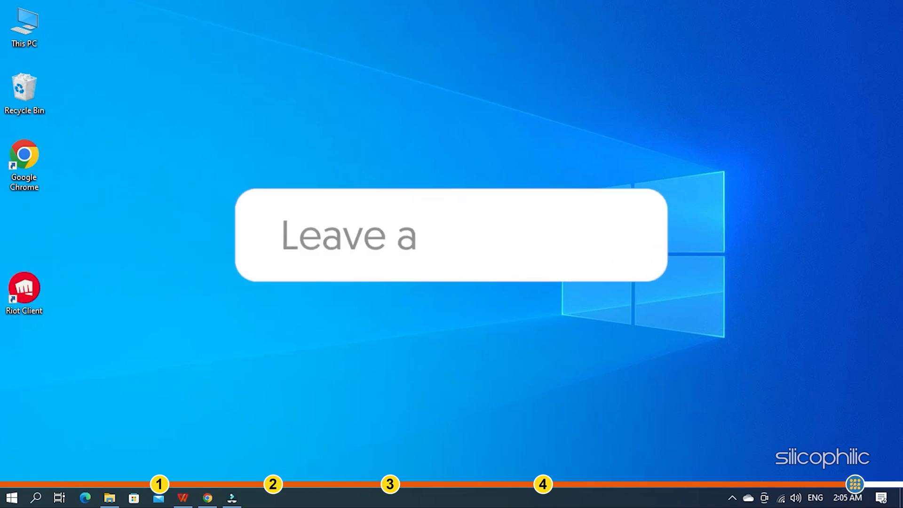
type("commen")
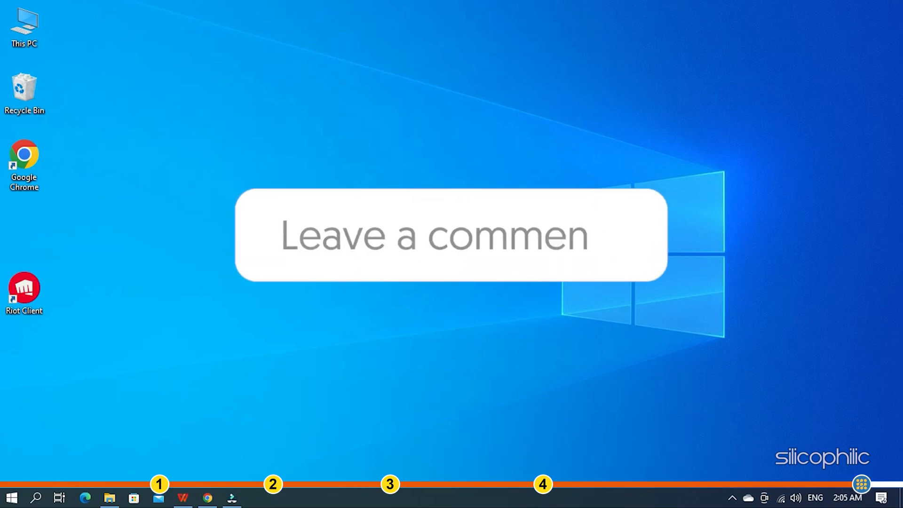